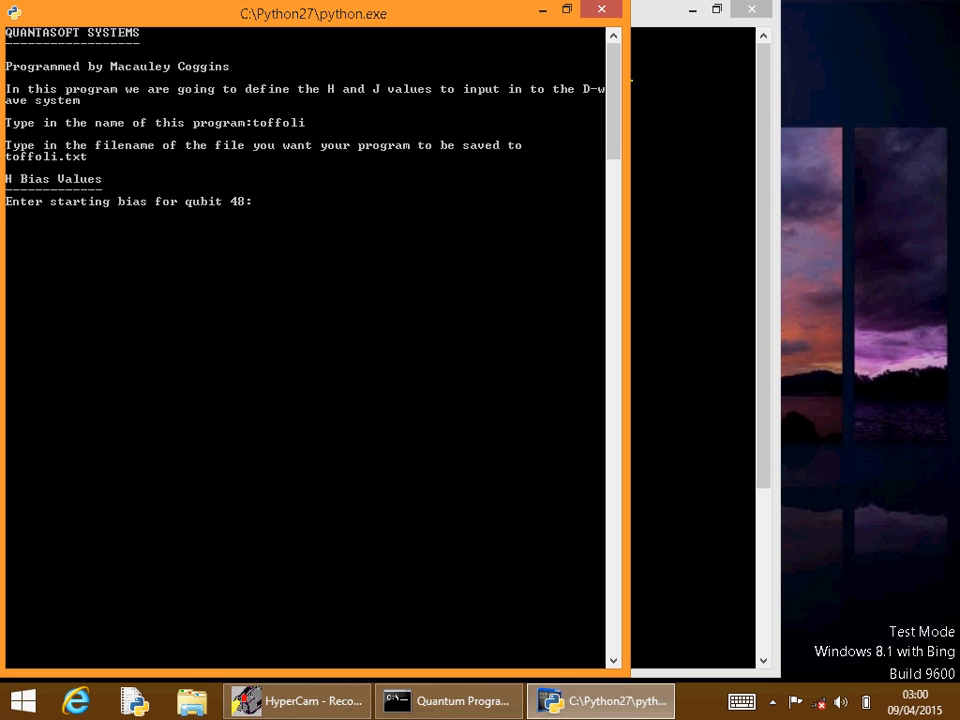
pyautogui.write('0')
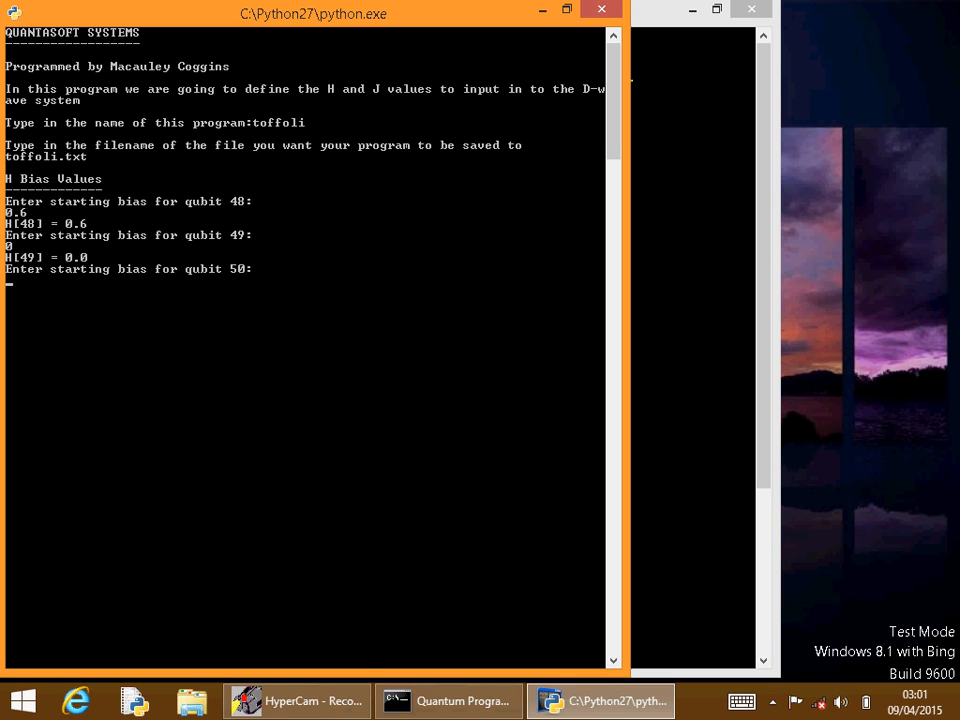
pyautogui.write('0.')
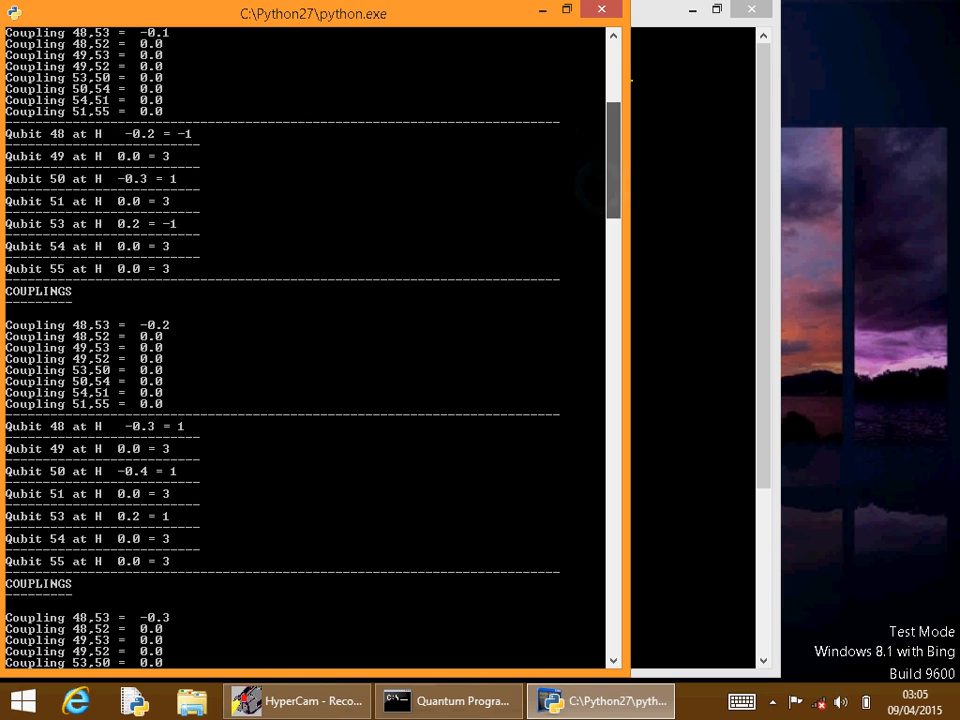
pyautogui.scroll(-3)
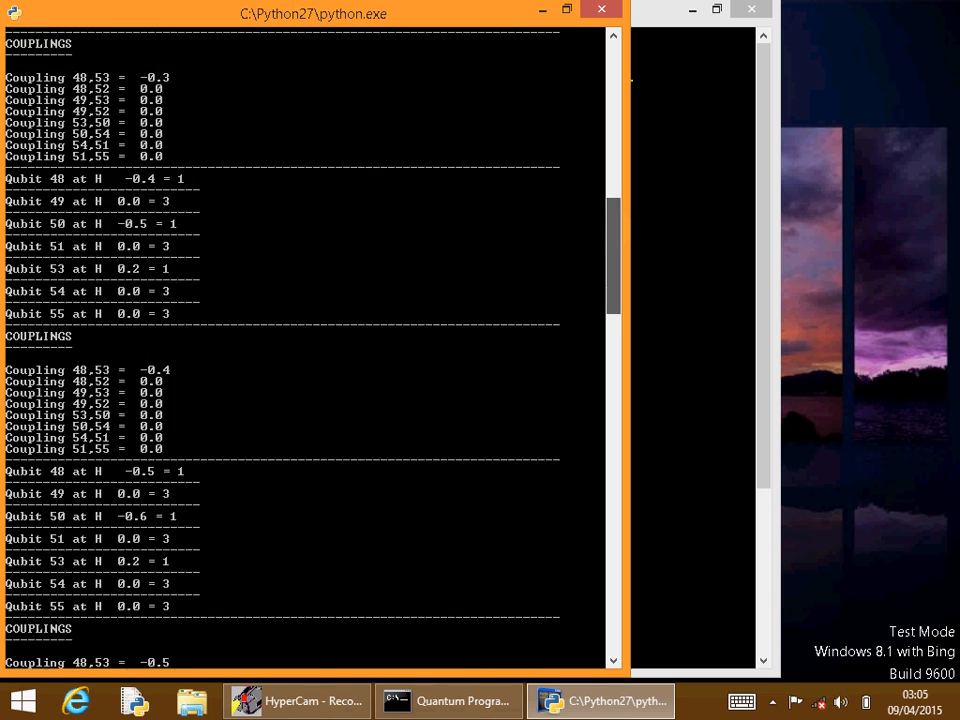
pyautogui.scroll(-3)
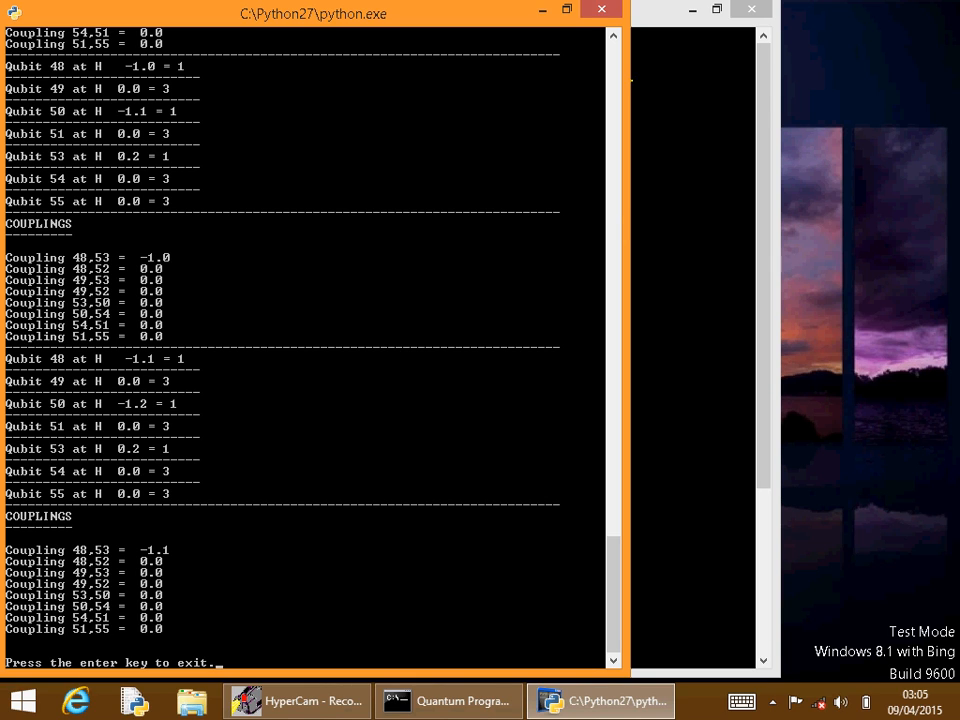